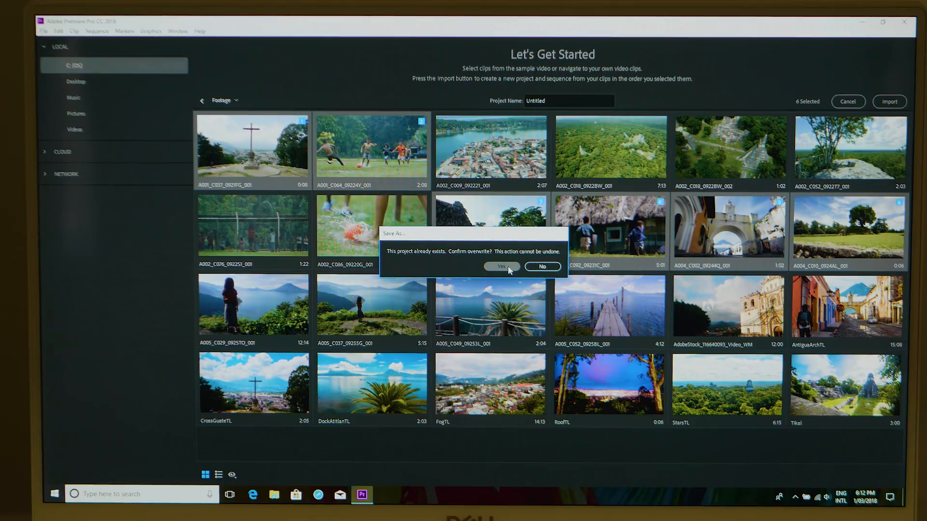
Step: Confirm overwriting the existing Untitled project to start the new project and sequence
left_click(499, 267)
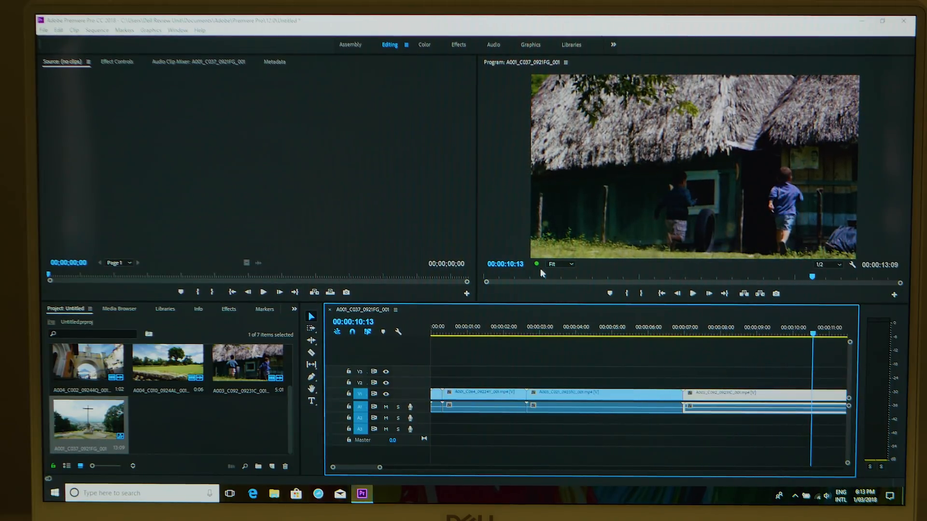
Step: Stack clips on the V3 and V4 tracks, then close the project to raise the save prompt
left_click(830, 264)
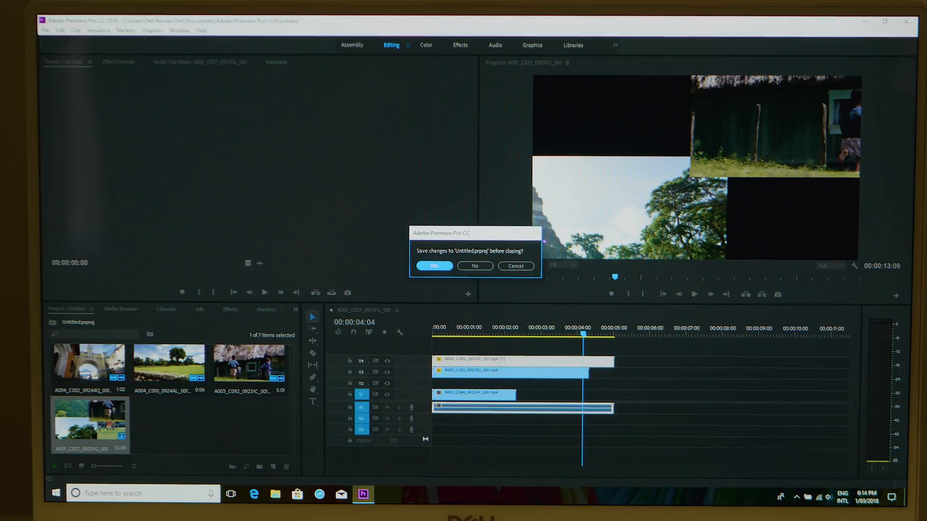
Step: Close the test project via the save prompt and relaunch Premiere for the ASUS ROG Headset project
left_click(475, 267)
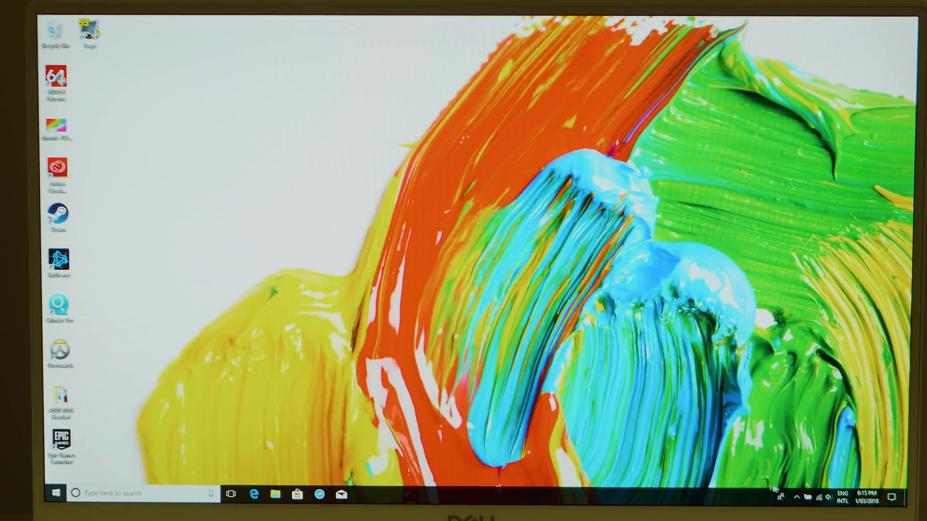
left_click(274, 493)
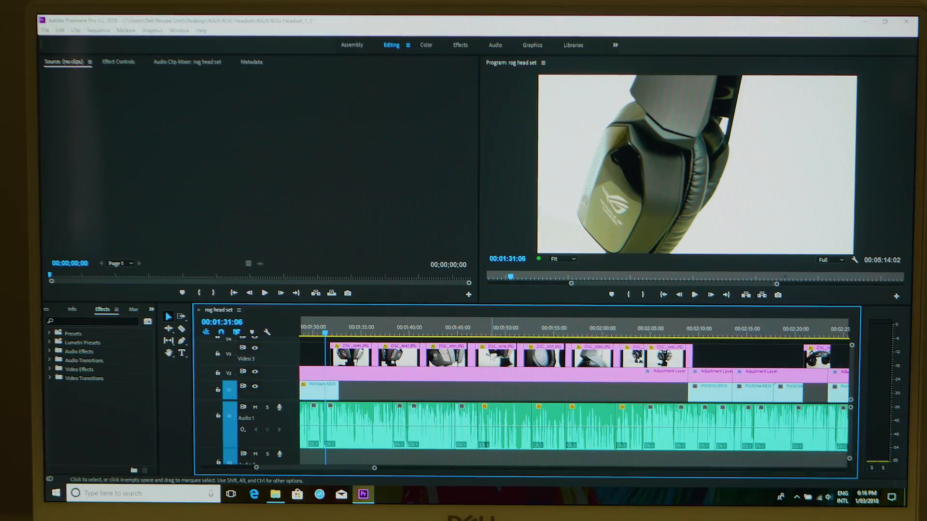
mouse_move(498, 355)
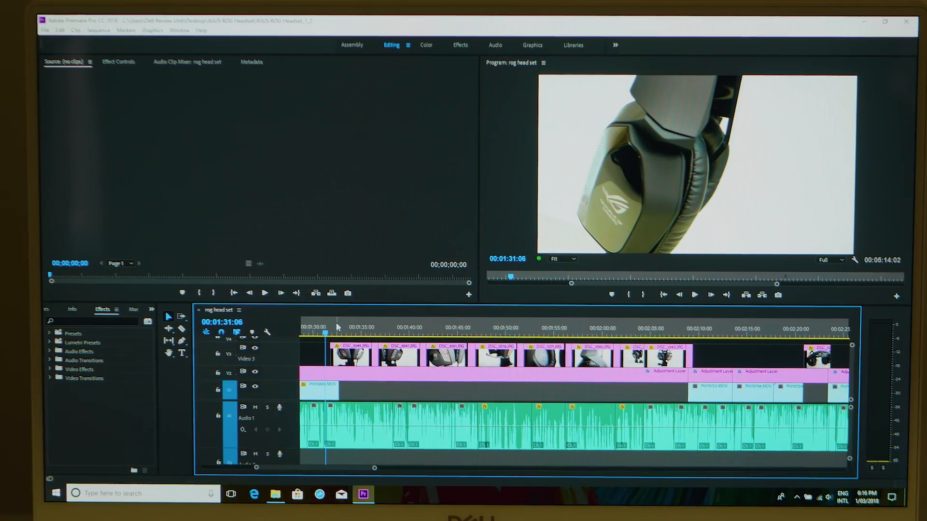
Step: Play the rog head set sequence at Full resolution, then list the playback resolution options
left_click(830, 260)
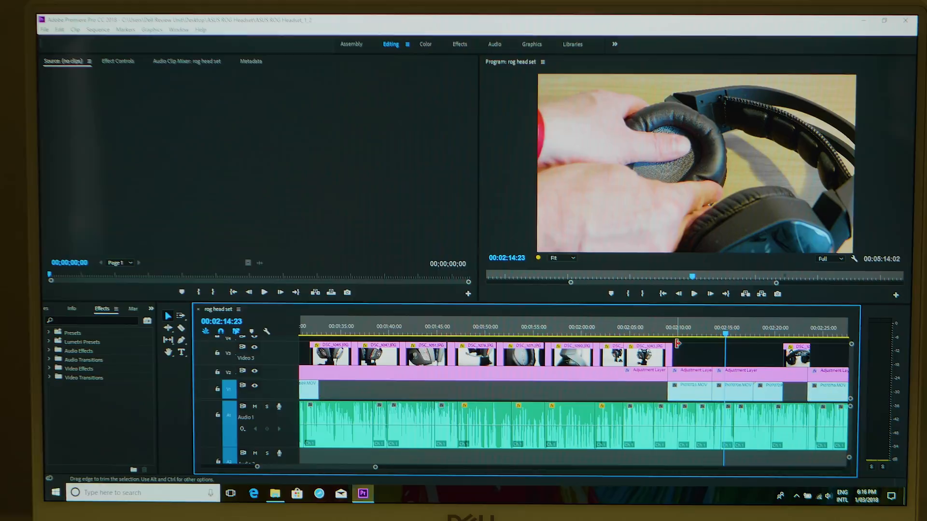
left_click(827, 258)
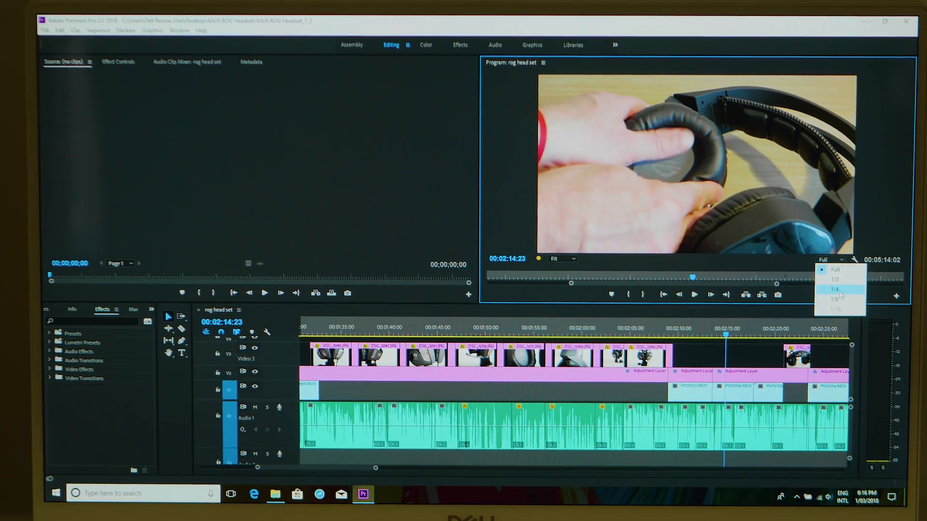
Step: Play the headset sequence at 1/4 playback resolution, then at 1/8
left_click(834, 289)
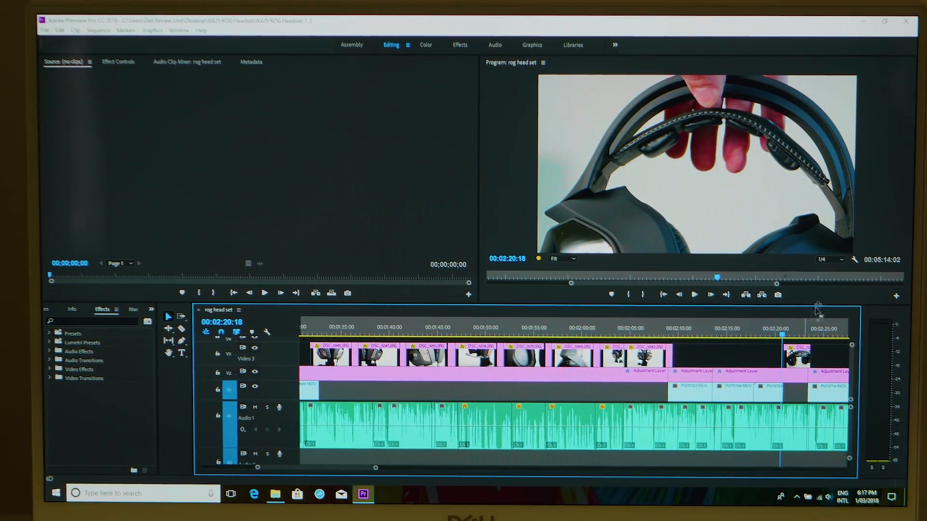
left_click(821, 259)
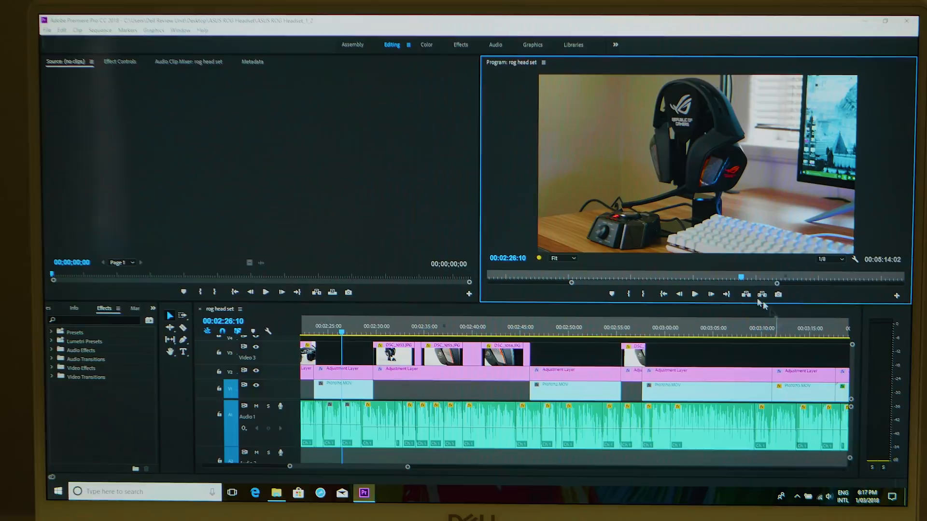
Step: Return playback resolution to 1/4 and replay the sequence from about 00:02:38
left_click(838, 259)
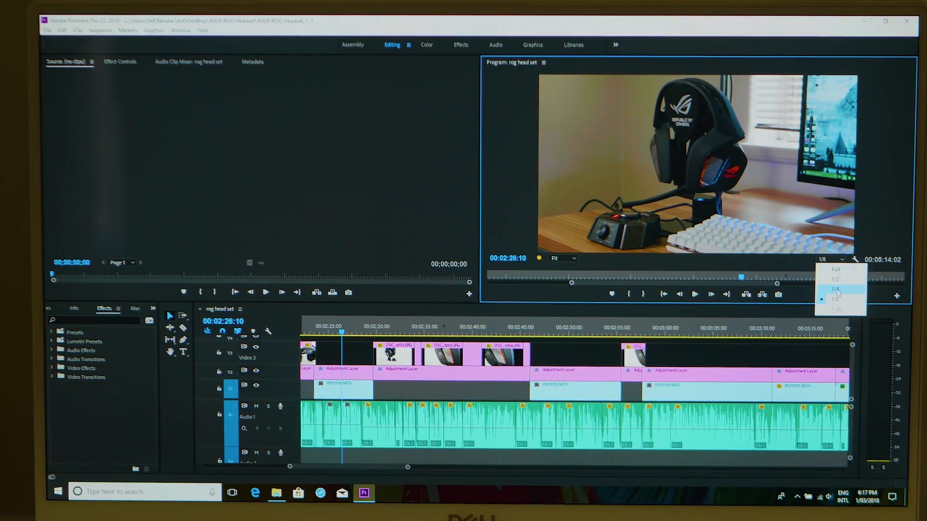
left_click(834, 290)
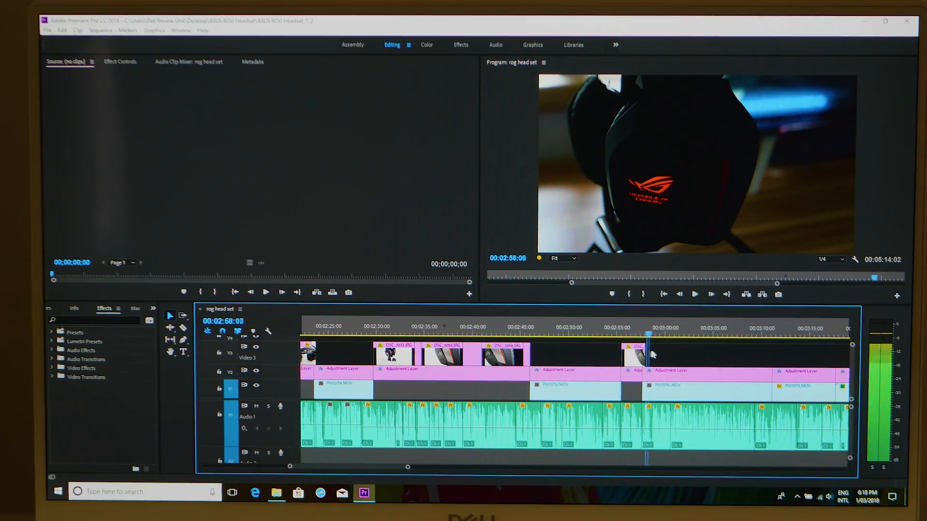
left_click(446, 326)
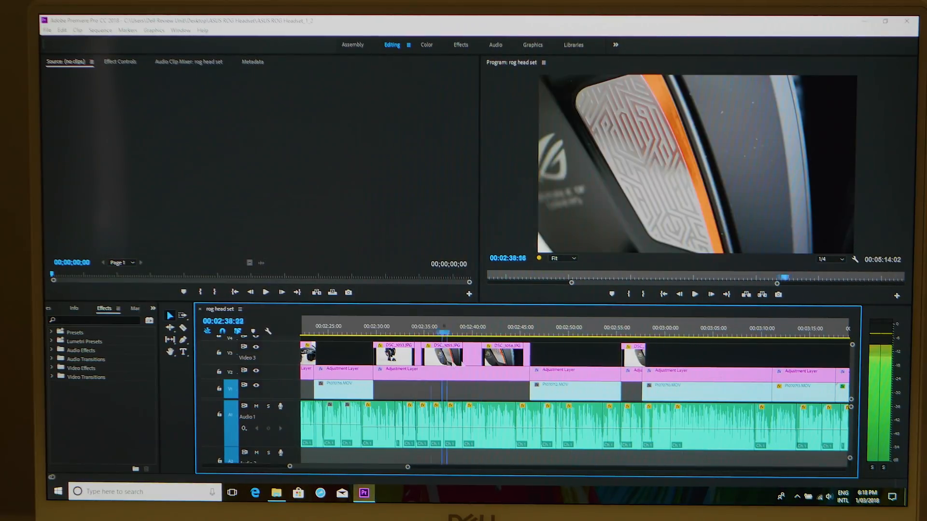
left_click(582, 333)
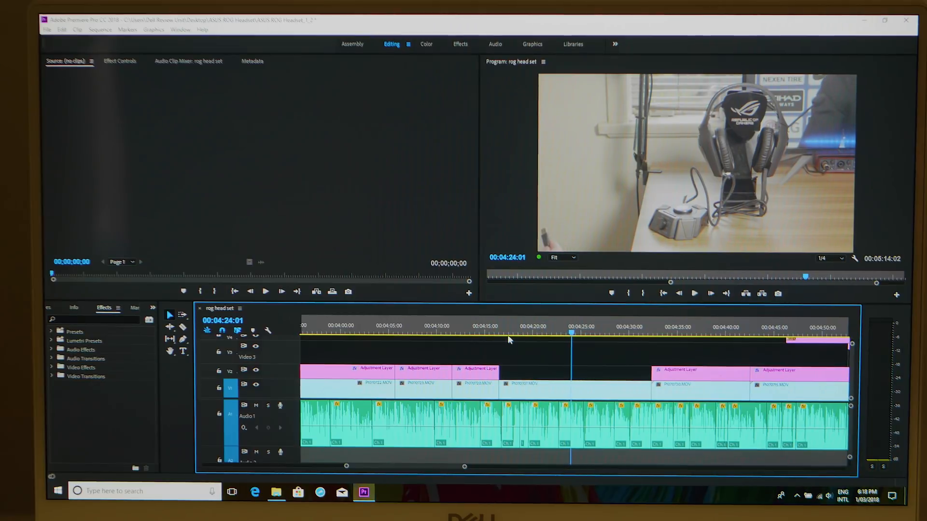
Step: Play the section from about 4:18 with playback resolution set to Full
left_click(827, 259)
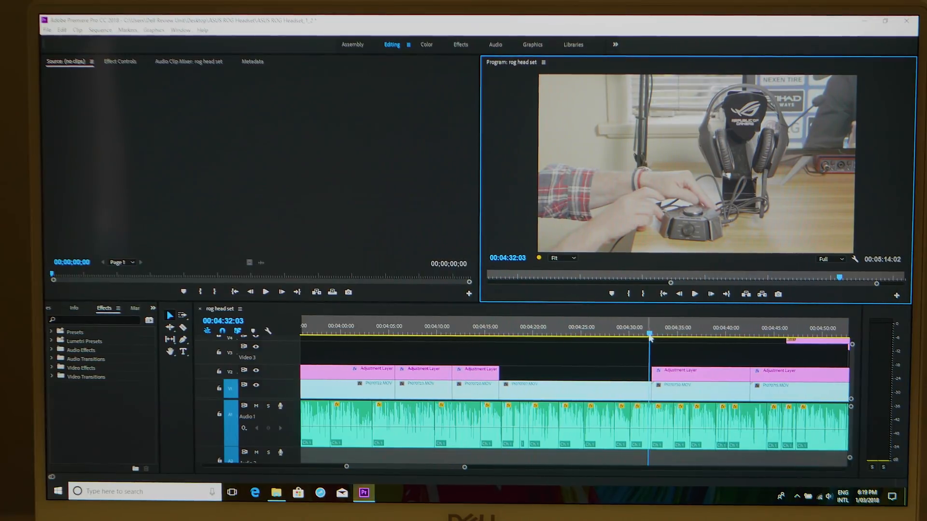
Step: Delete the V2 adjustment layer near 00:04:35 and list the playback resolution options
left_click(528, 334)
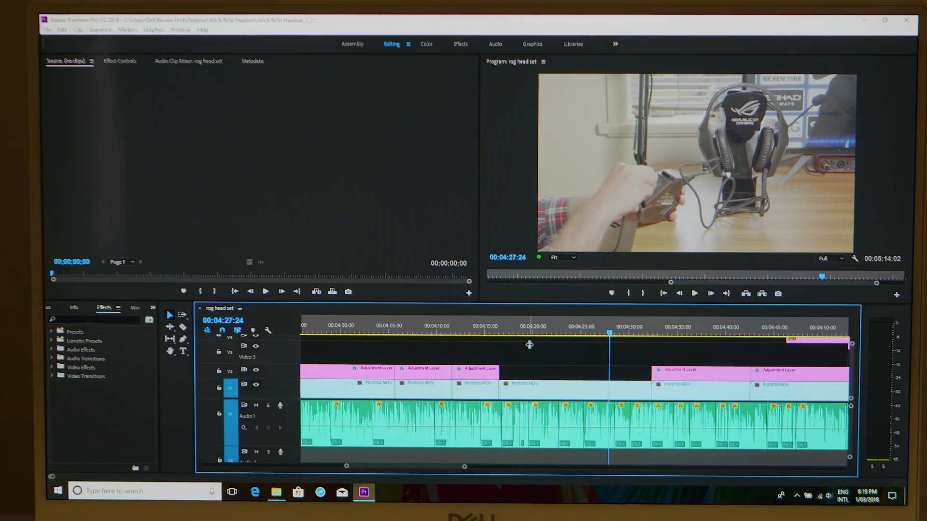
left_click(700, 372)
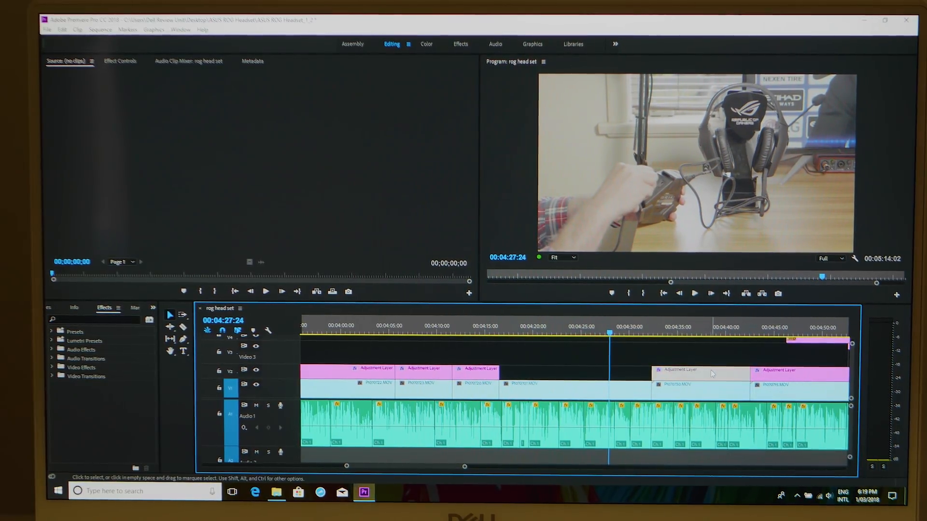
mouse_move(712, 374)
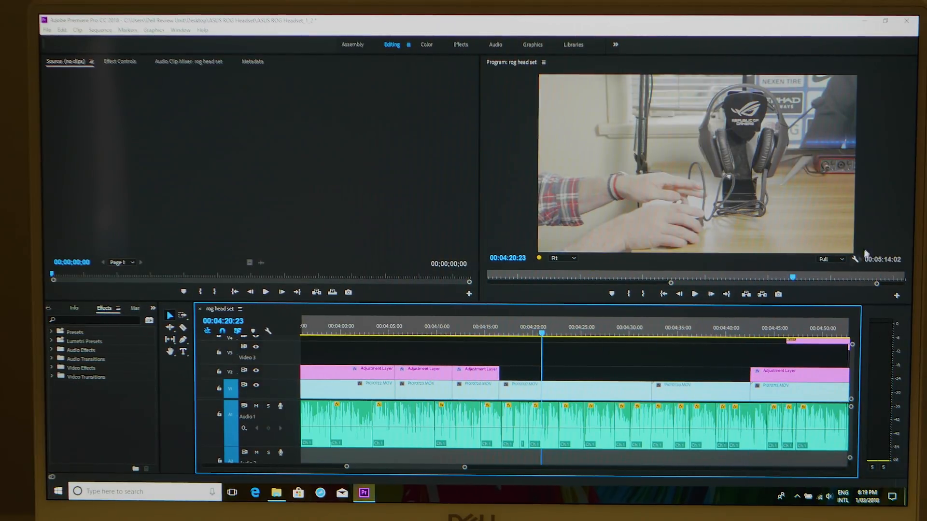
left_click(828, 259)
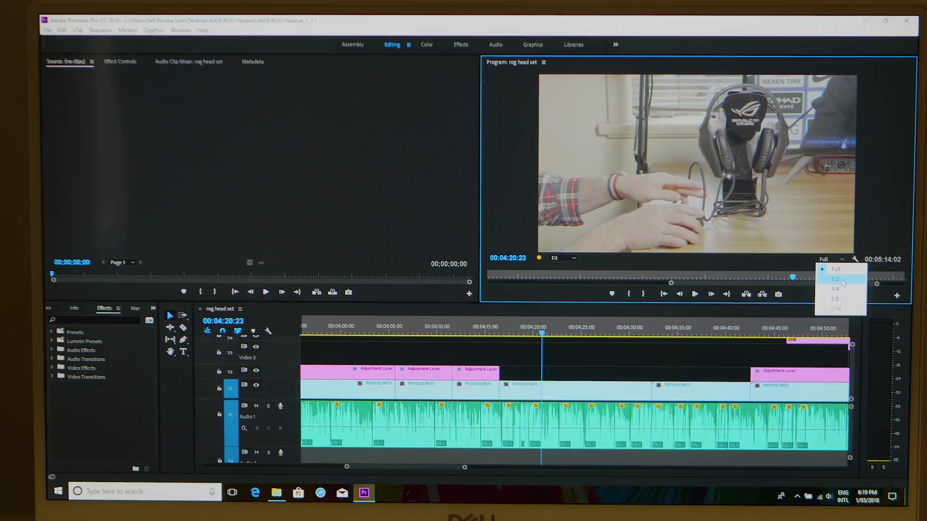
left_click(835, 279)
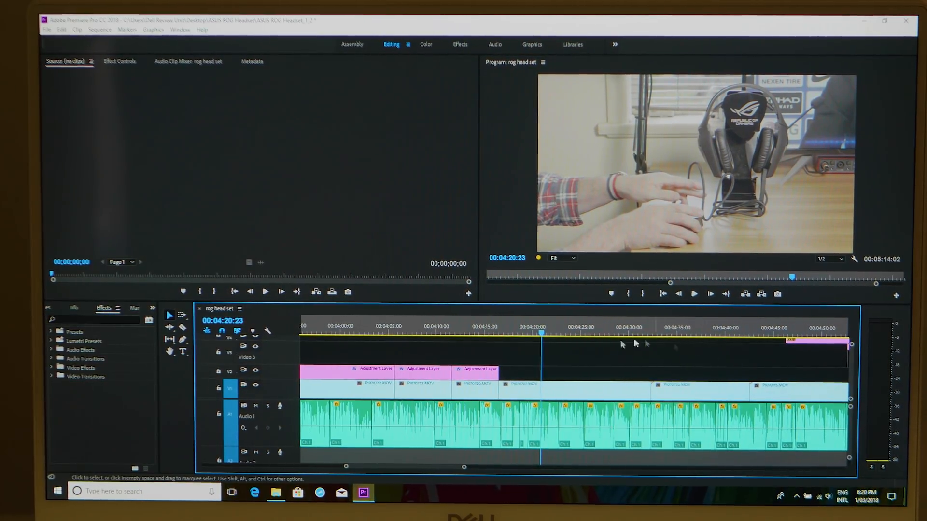
left_click(755, 328)
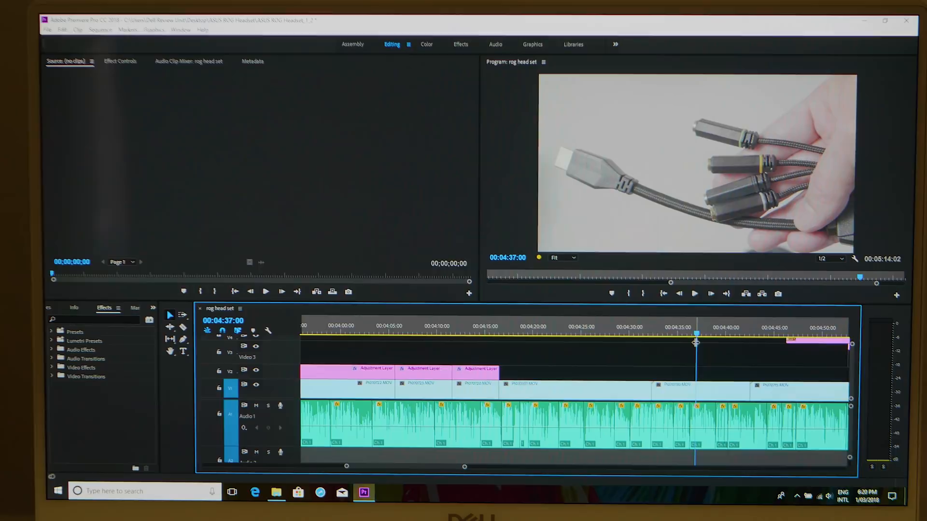
left_click(695, 293)
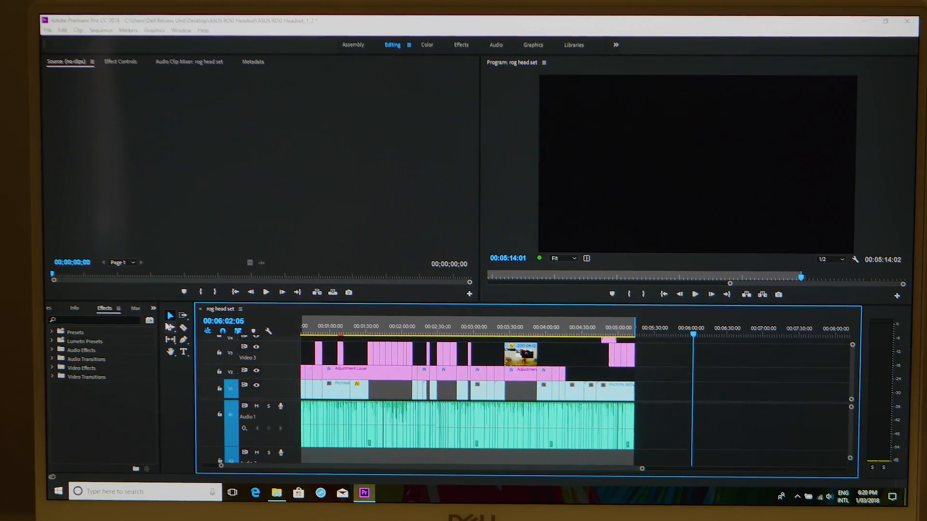
Step: Switch the panel to Media Browser and browse Local Drives > C: to the ASUS ROG Headset folder
left_click(153, 308)
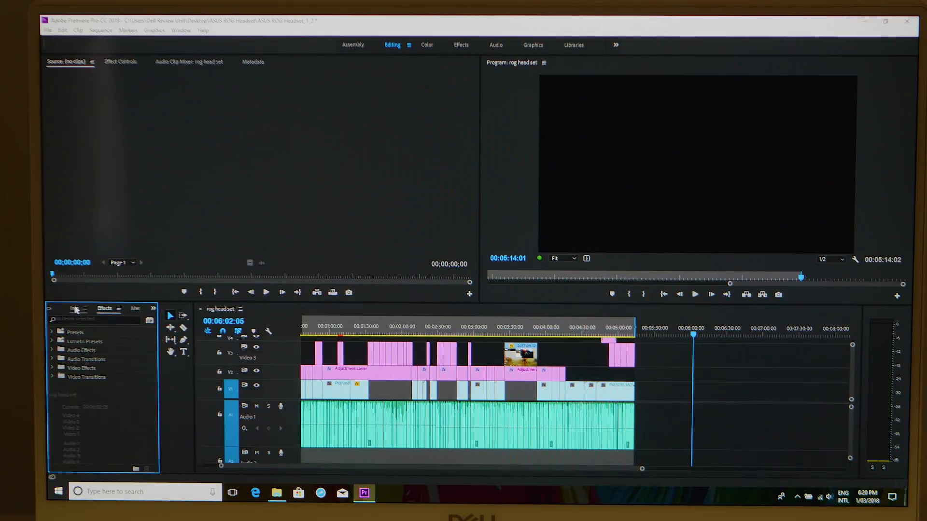
left_click(75, 308)
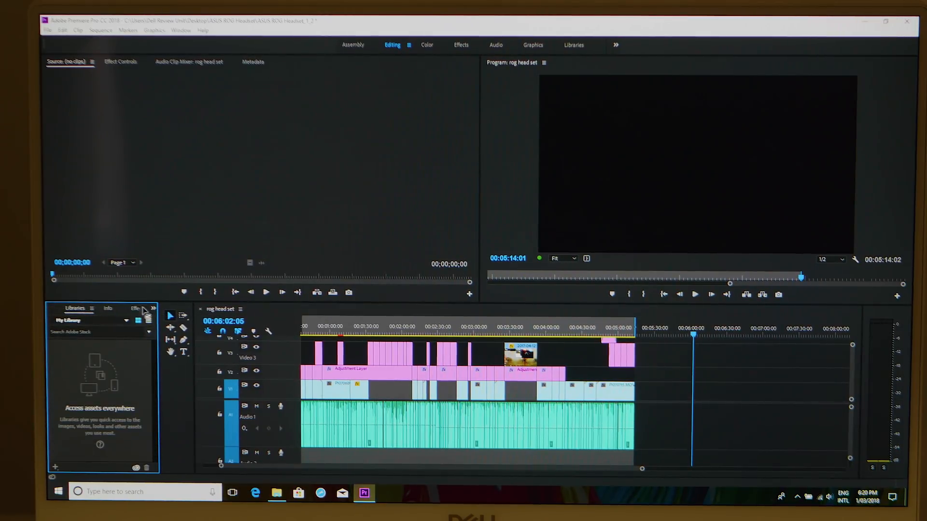
left_click(152, 308)
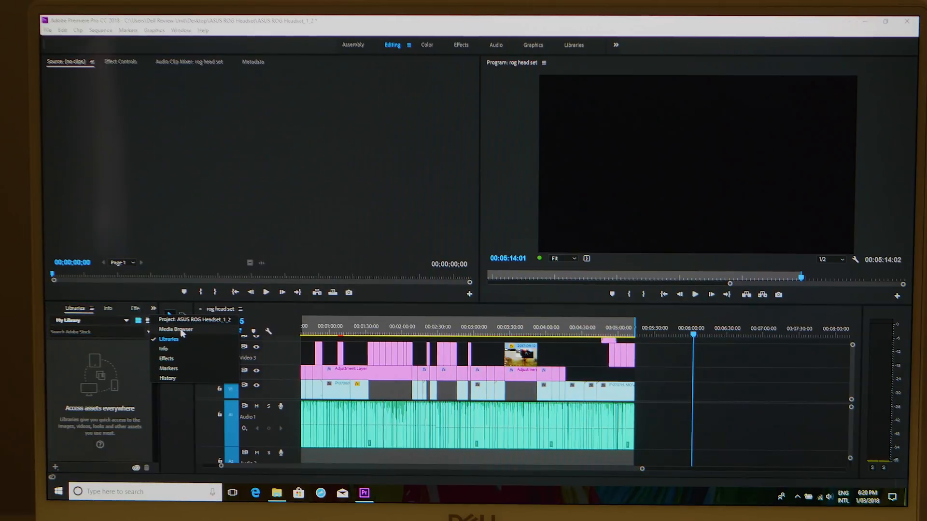
left_click(176, 329)
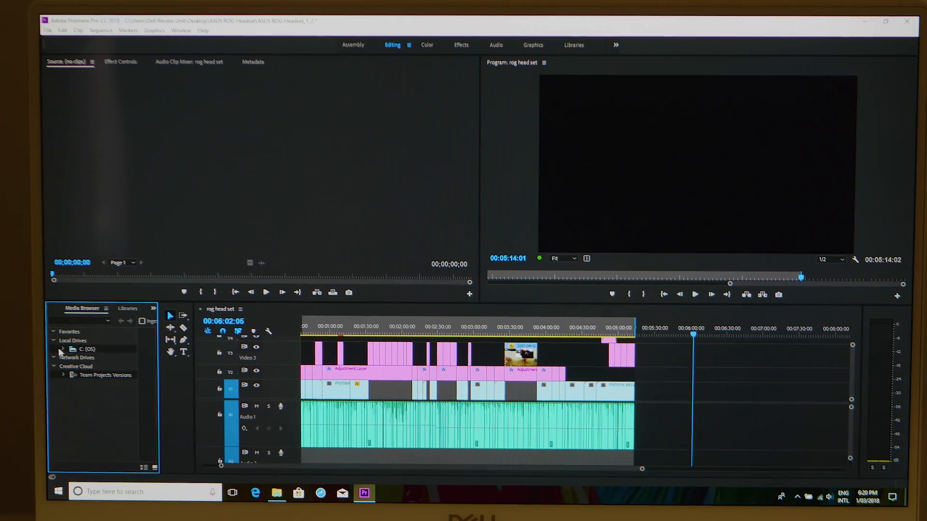
left_click(63, 349)
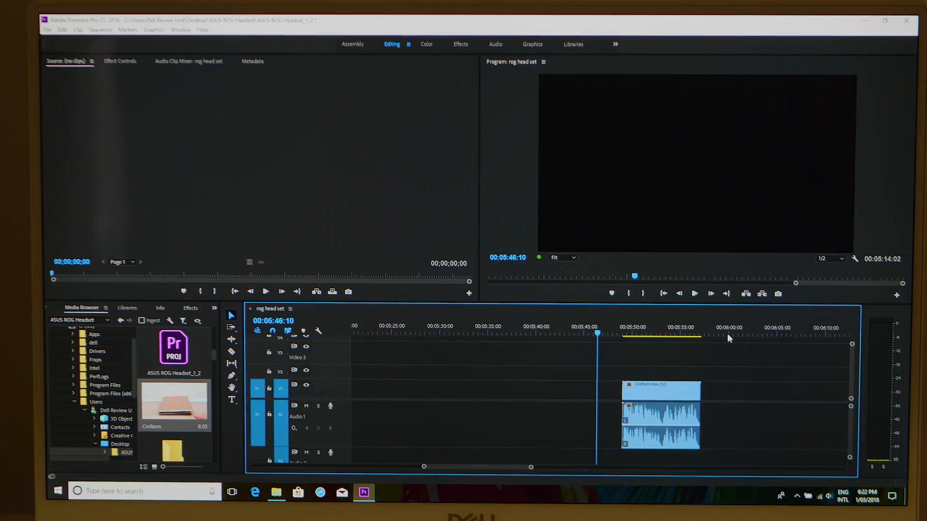
left_click(624, 334)
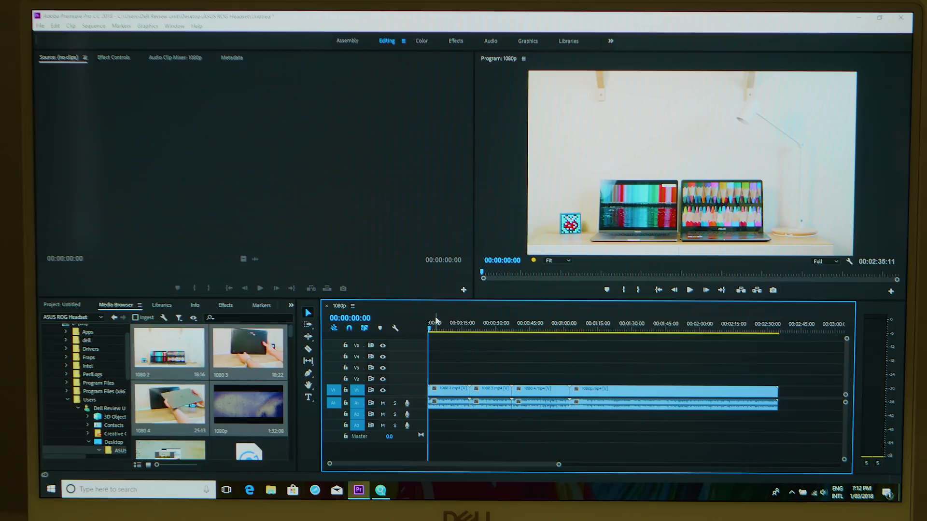
Step: Play the 1080p sequence of clips 1080 2, 1080 3, 1080 4 and 1080p
left_click(689, 290)
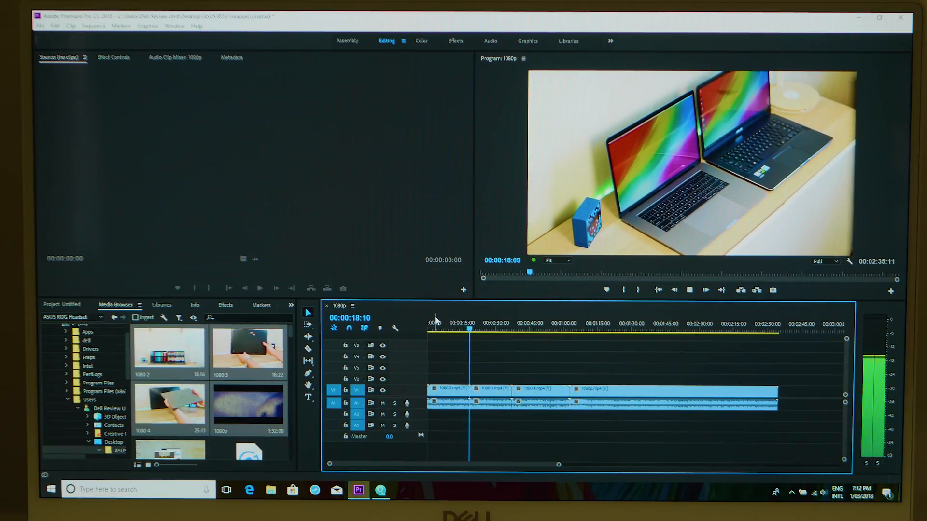
left_click(469, 323)
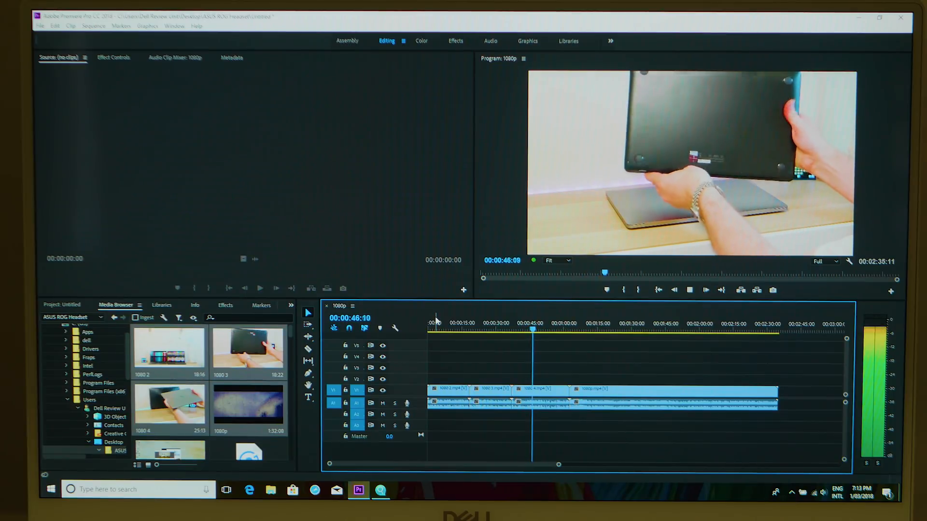
left_click(550, 324)
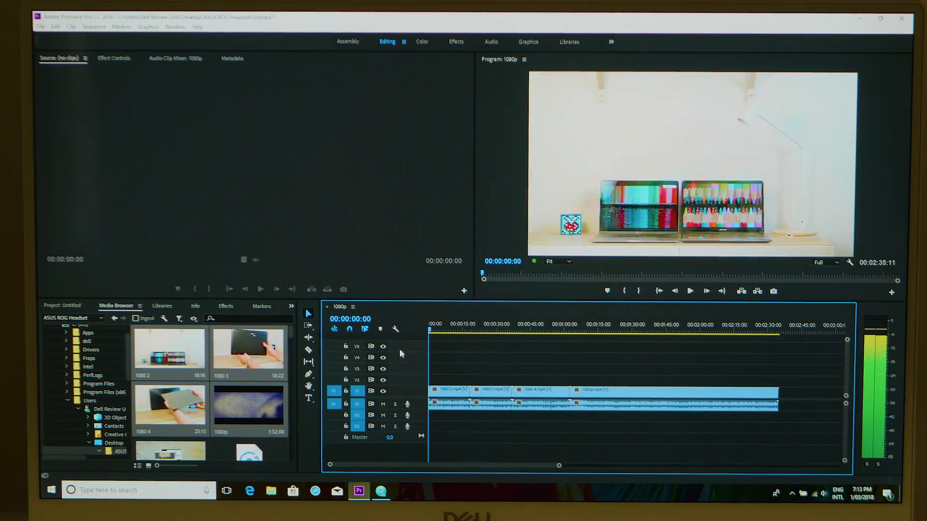
Step: Expand Video Transitions > Dissolve in the Effects panel beside the four-clip 1080 2 sequence
left_click(490, 394)
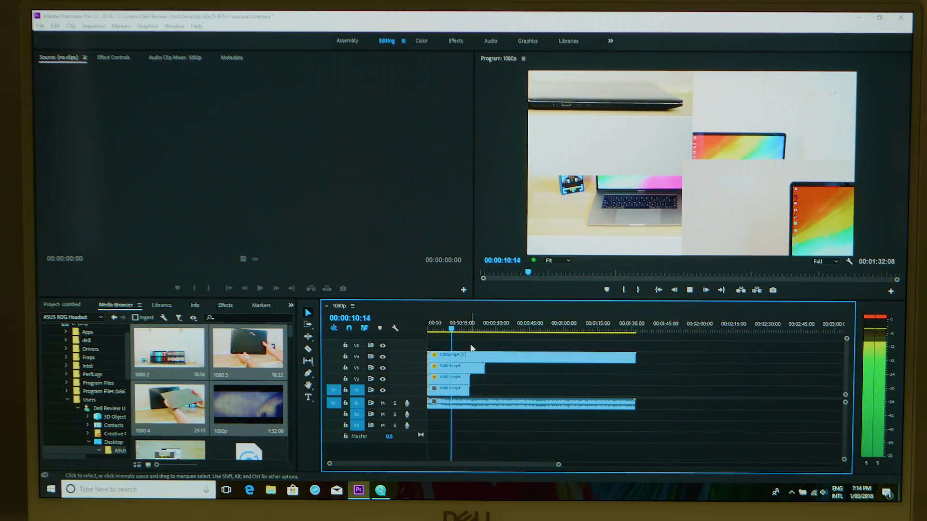
left_click(455, 323)
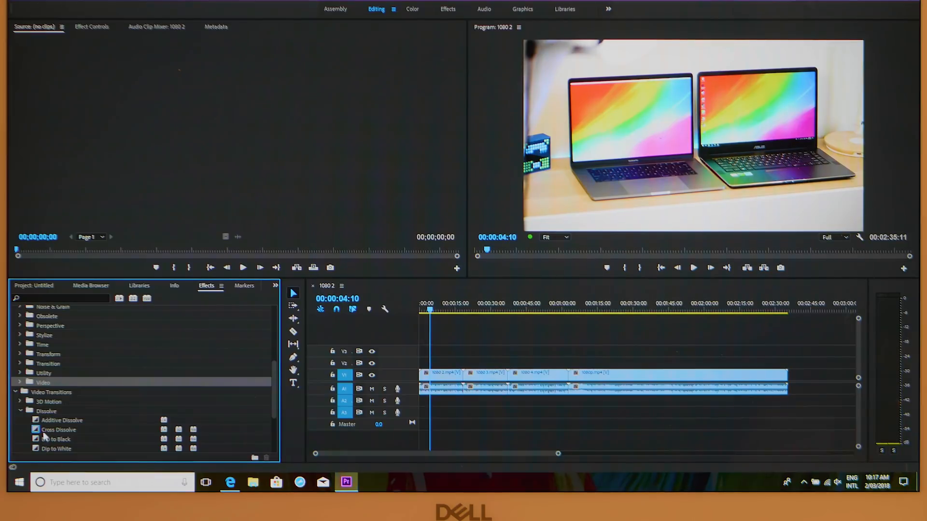
Step: Drag Cross Dissolve onto two V1 edit points, accepting the insufficient media warnings
left_click(58, 429)
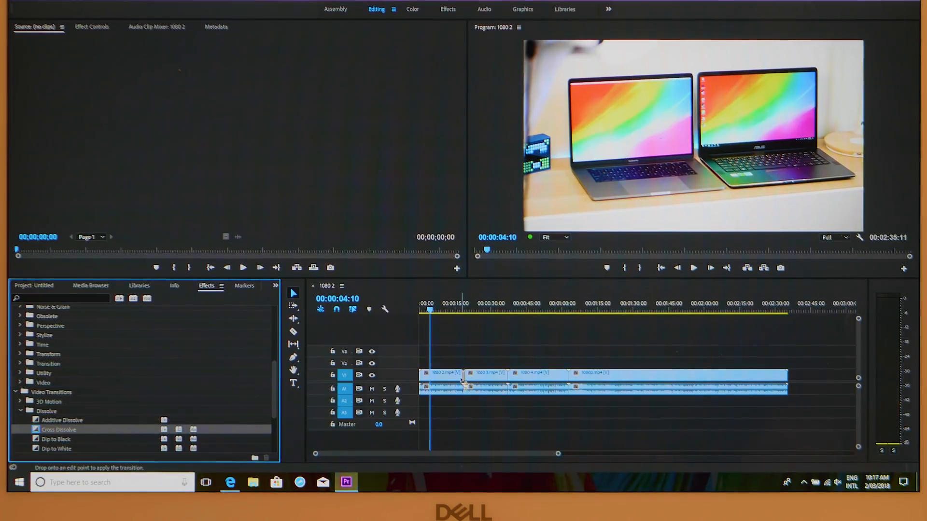
left_click_drag(58, 429, 464, 382)
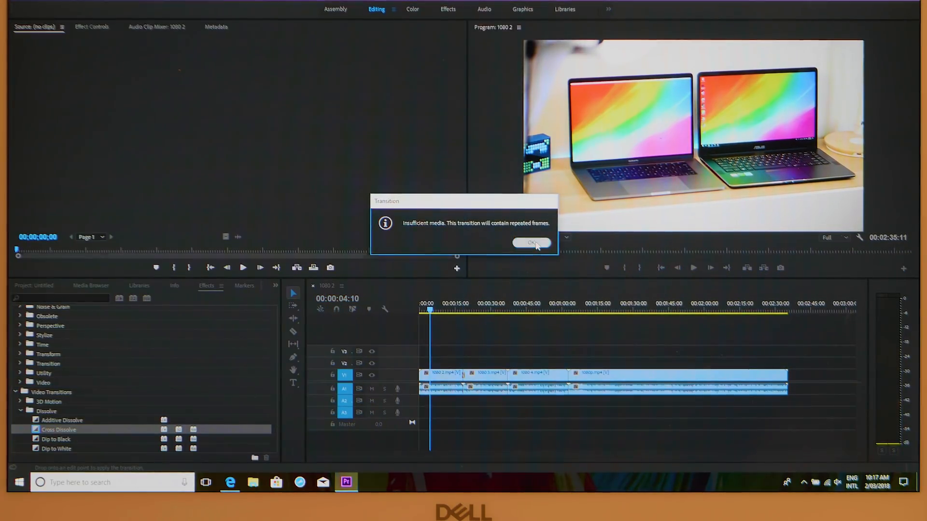
left_click(532, 243)
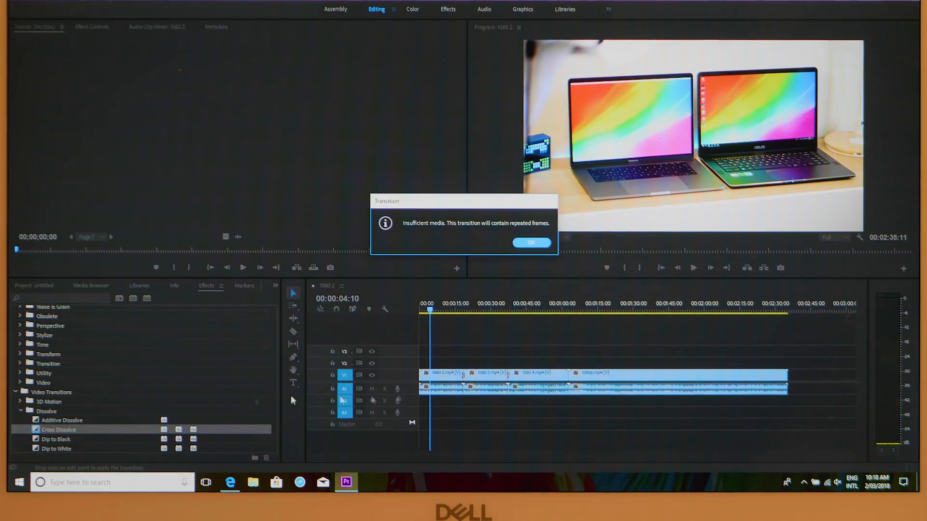
left_click(530, 242)
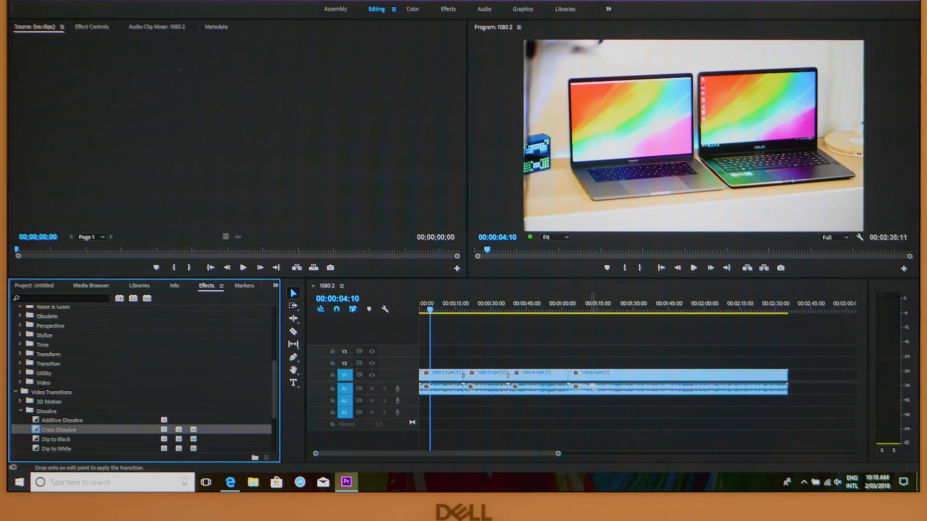
left_click_drag(58, 429, 569, 381)
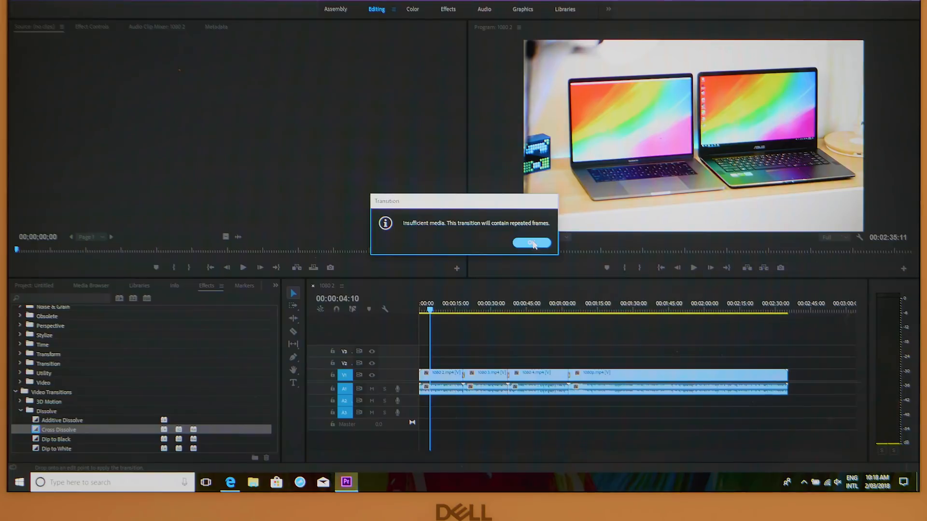
left_click(531, 243)
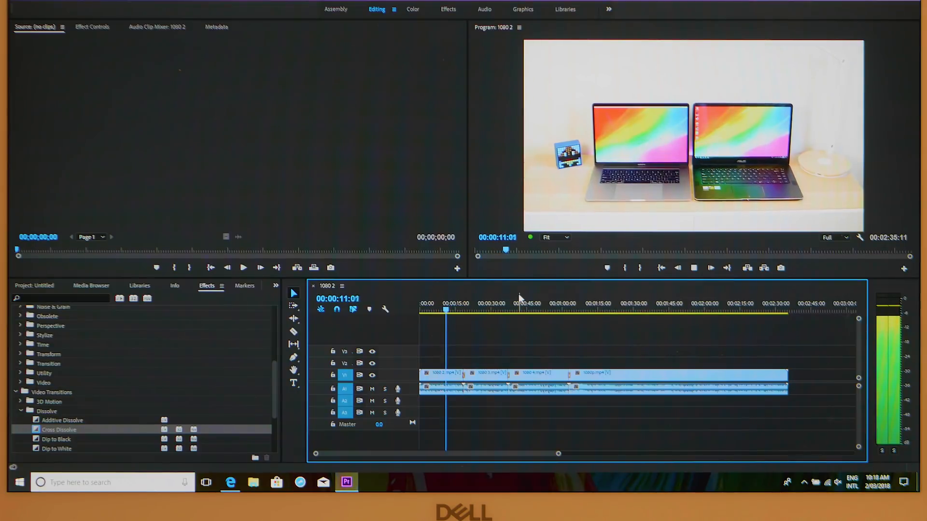
left_click(451, 310)
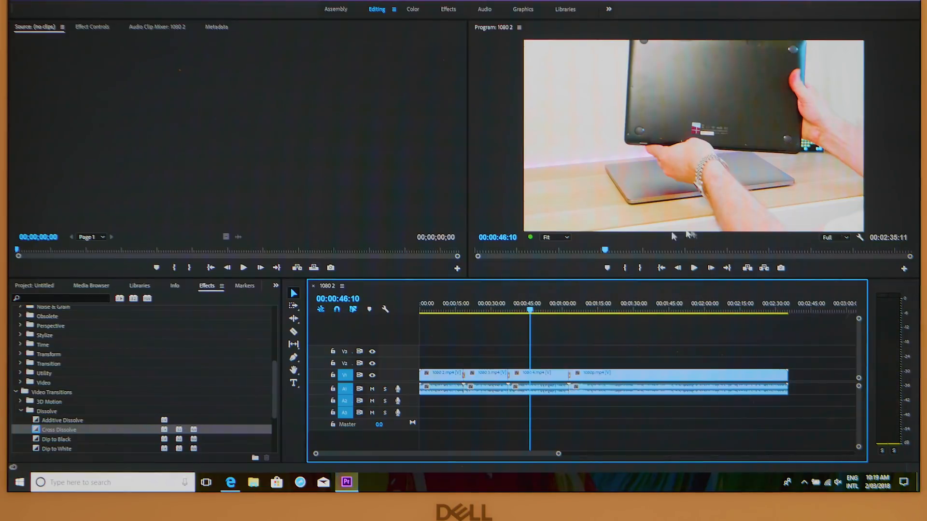
left_click(597, 303)
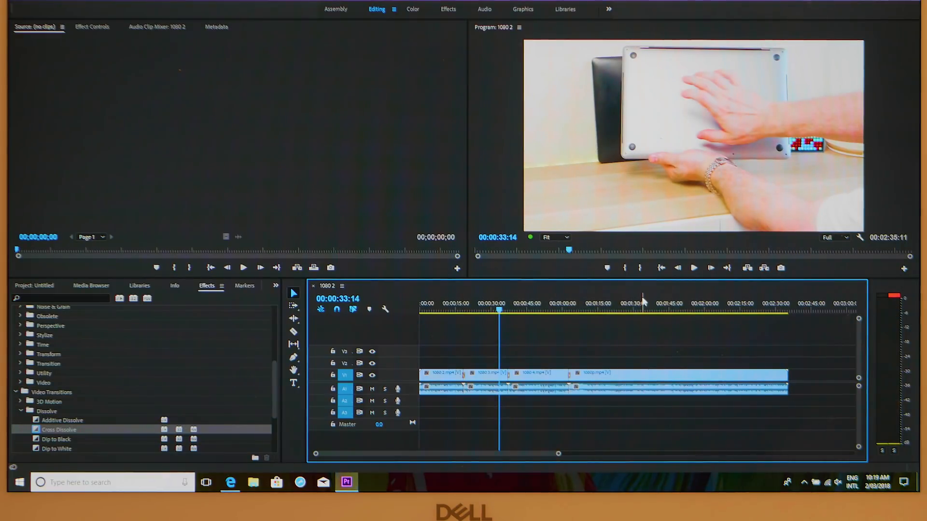
left_click(437, 303)
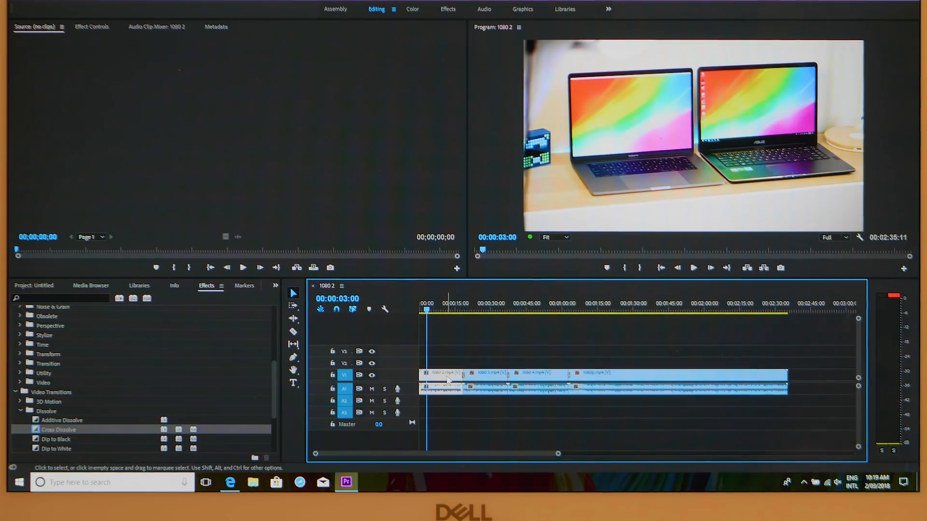
Step: Switch to the Color workspace to show Lumetri Color controls for 1080 2.mp4
left_click(411, 9)
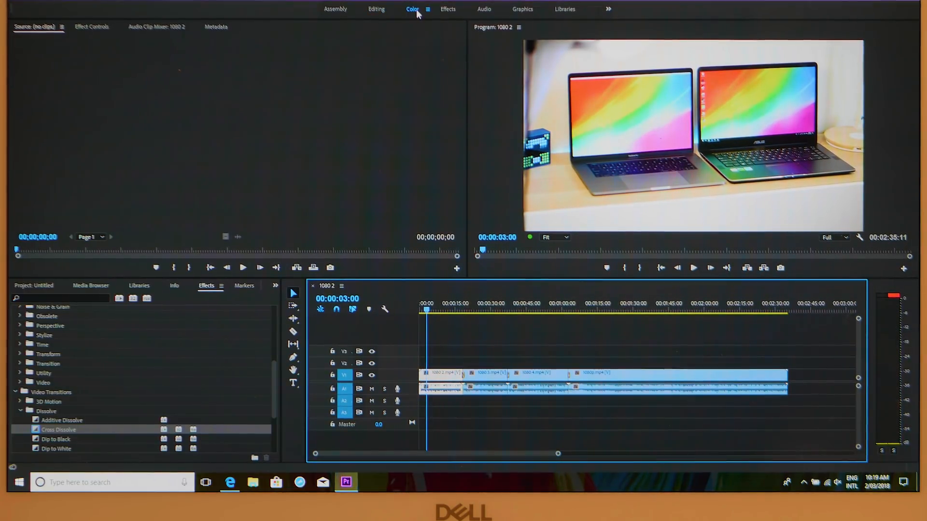
left_click(413, 9)
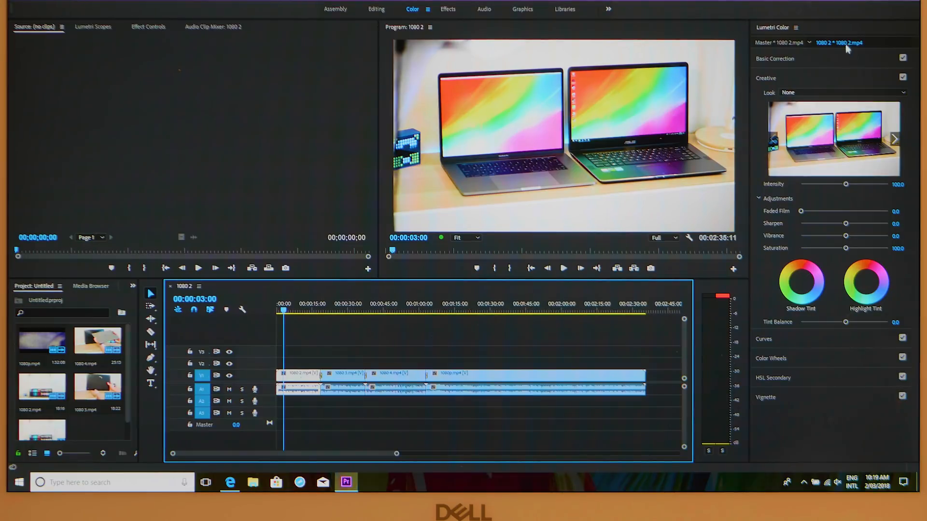
mouse_move(822, 33)
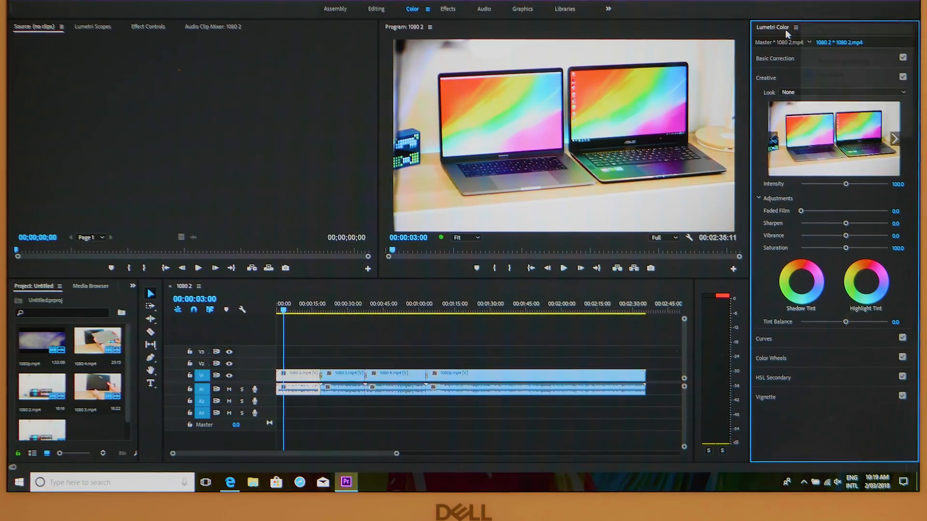
Step: In Basic Correction, set Blacks to -15.7 and Contrast to 23.2
left_click(775, 58)
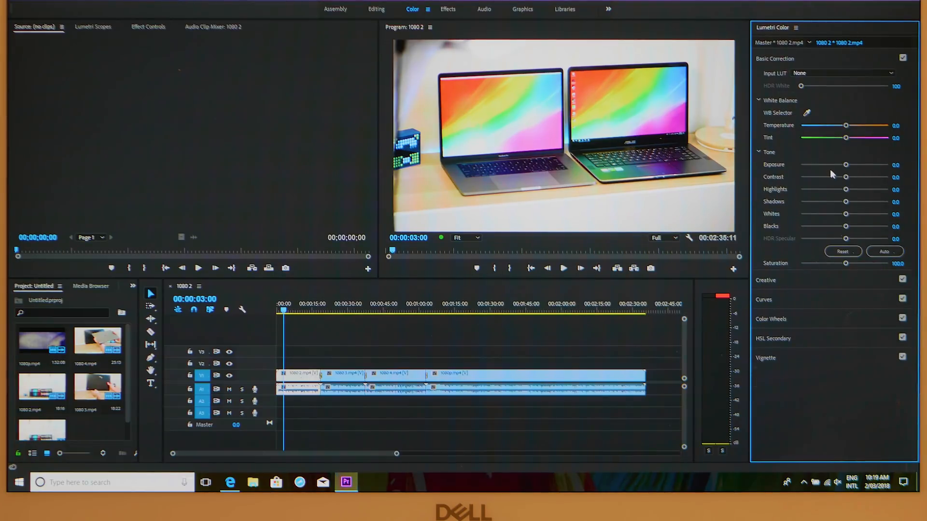
mouse_move(845, 228)
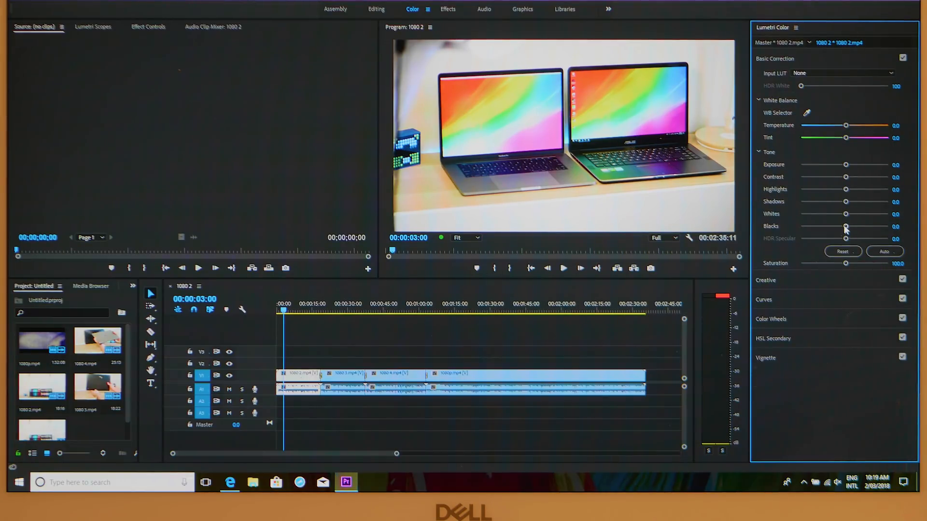
left_click_drag(846, 226, 838, 226)
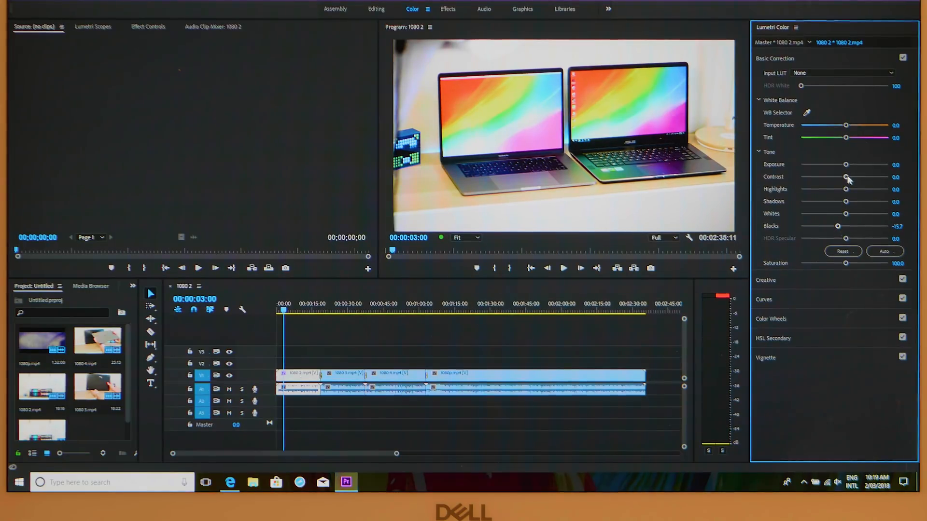
left_click_drag(845, 176, 855, 176)
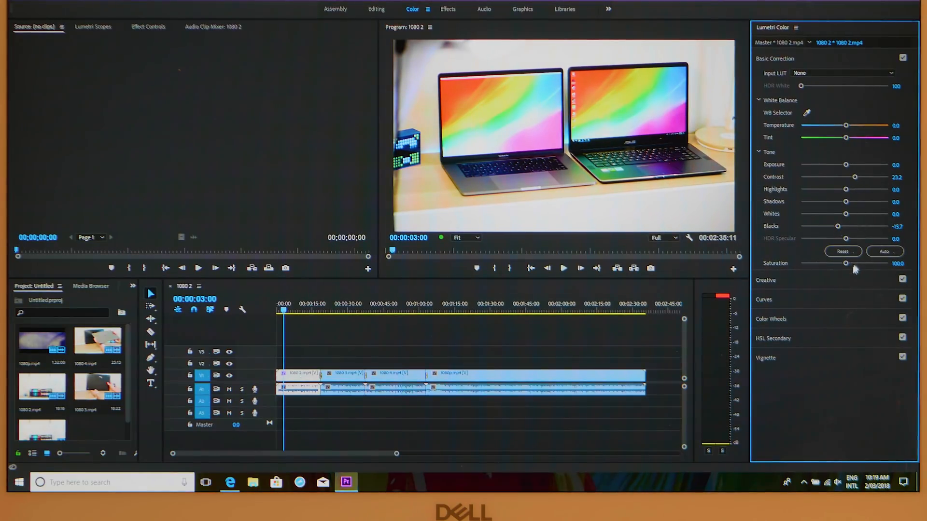
Step: In the Creative section, set Sharpen to 21.1 and Vibrance to 22.2
left_click_drag(845, 263, 852, 263)
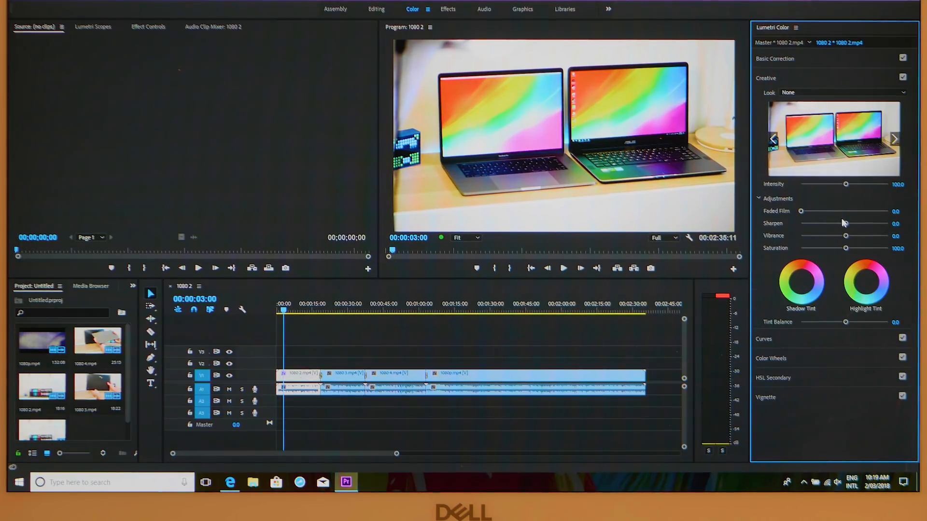
left_click_drag(829, 223, 853, 223)
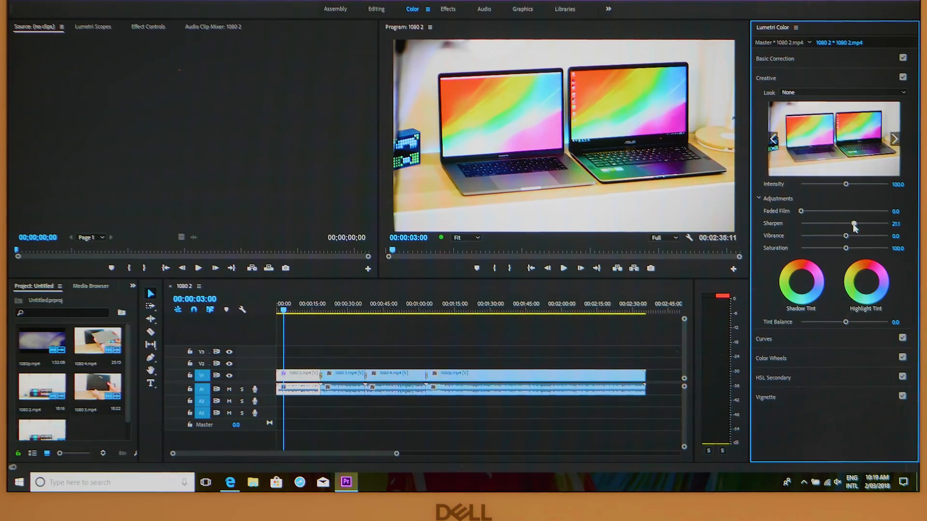
left_click_drag(845, 235, 854, 235)
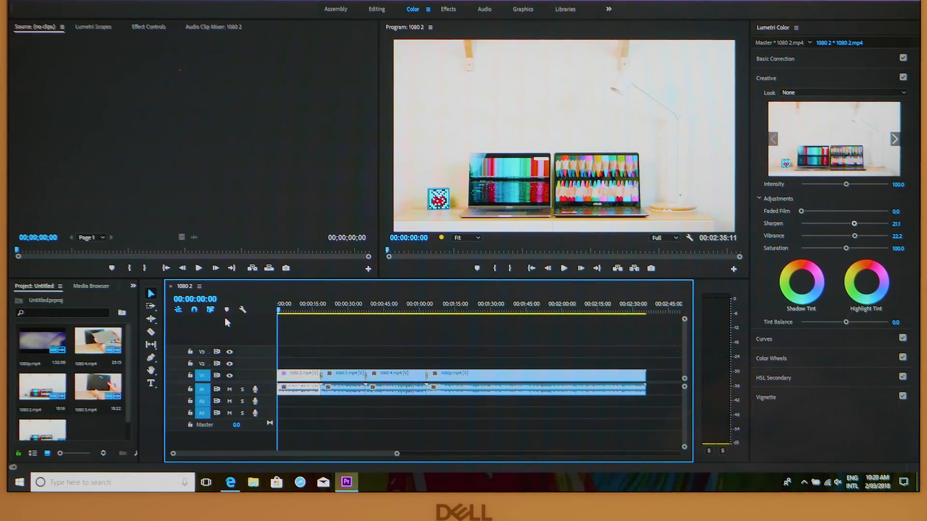
Step: Play the sequence from the start with playback resolution set to 1/2
left_click(563, 268)
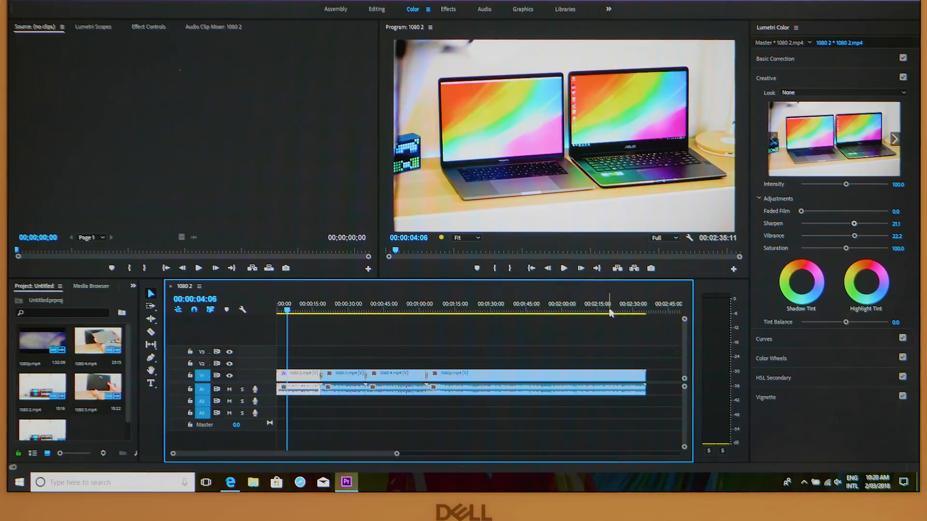
left_click(661, 238)
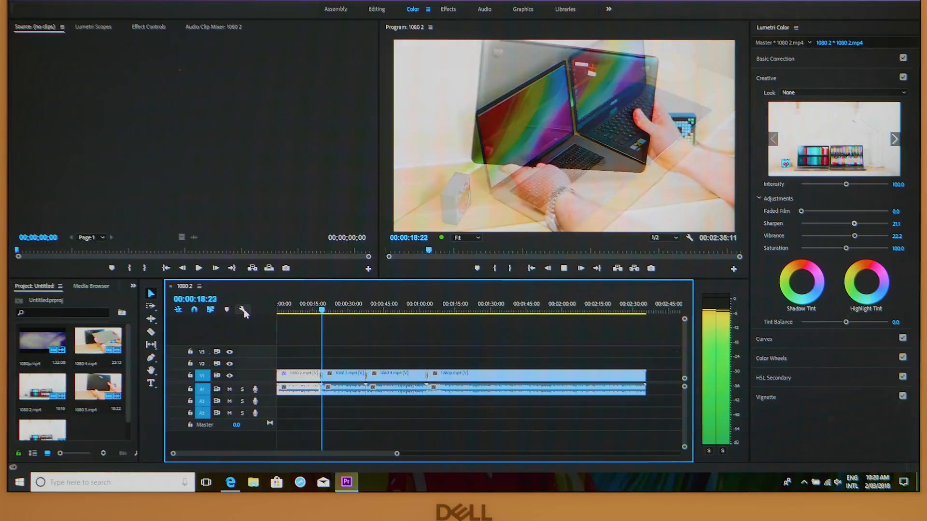
Step: Paste attributes onto the other clips with Panner unticked, keeping only Lumetri Color
left_click(325, 304)
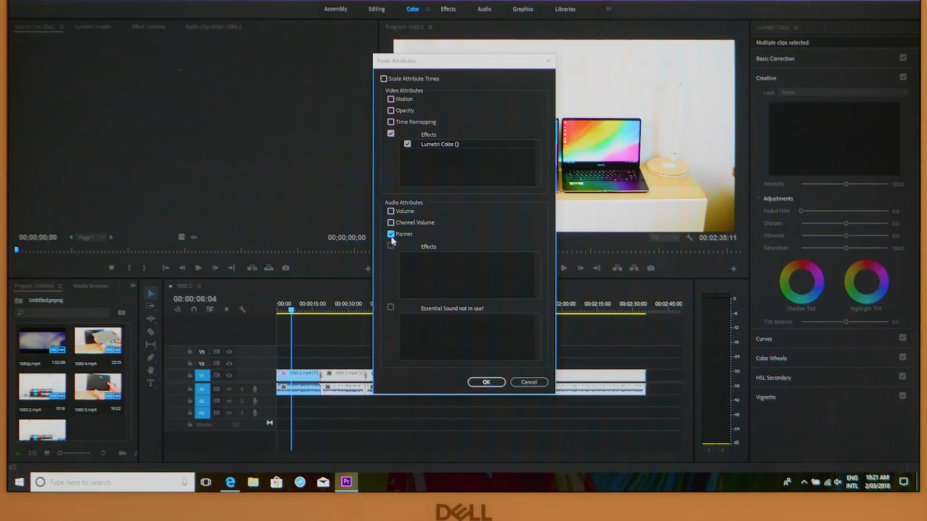
left_click(391, 233)
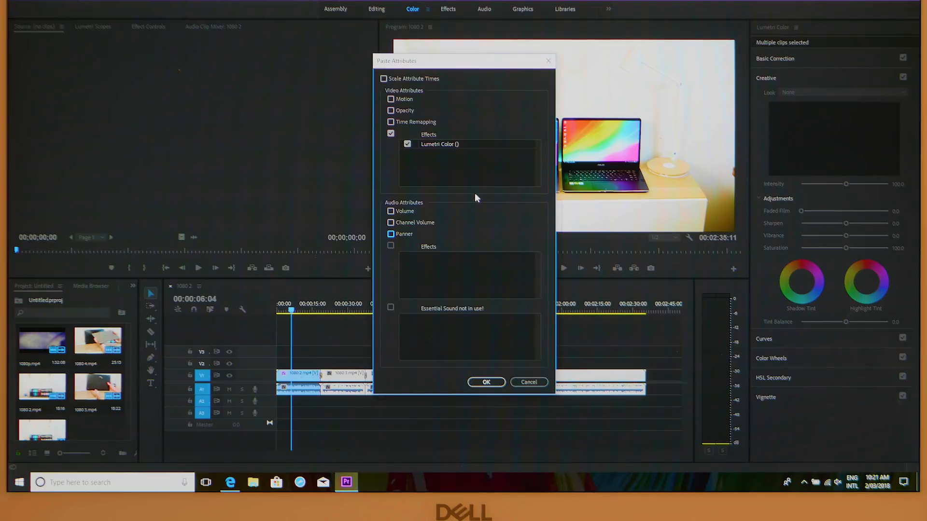
left_click(486, 382)
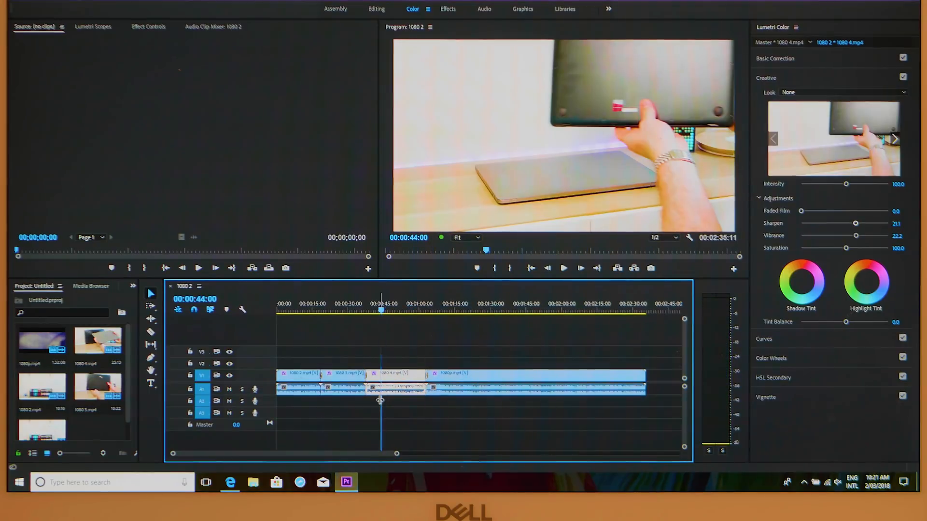
mouse_move(671, 240)
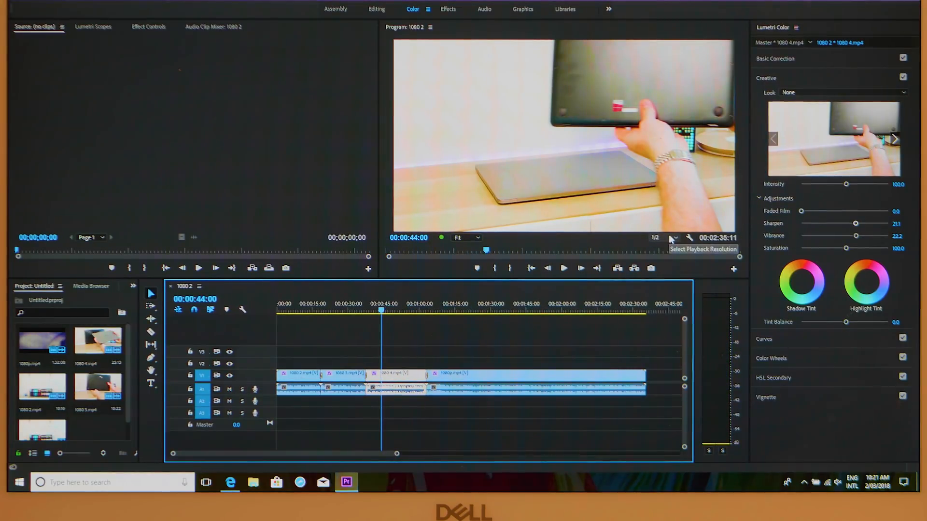
Step: Set playback resolution to Full and preview other points, ending around 0:28
left_click(656, 237)
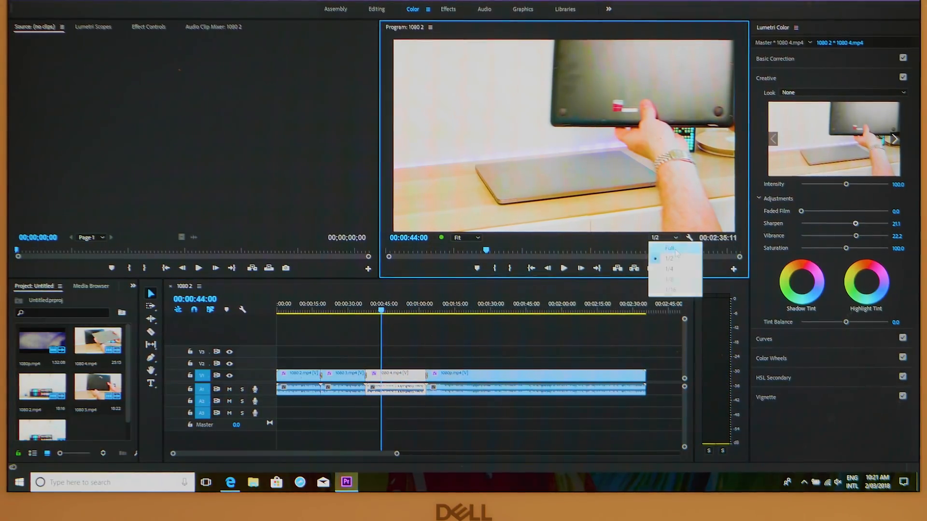
left_click(671, 248)
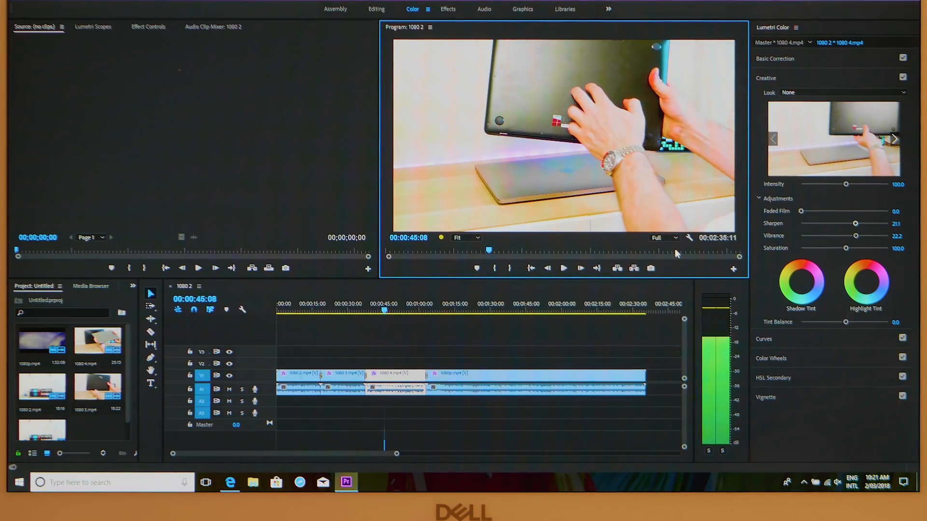
left_click(385, 311)
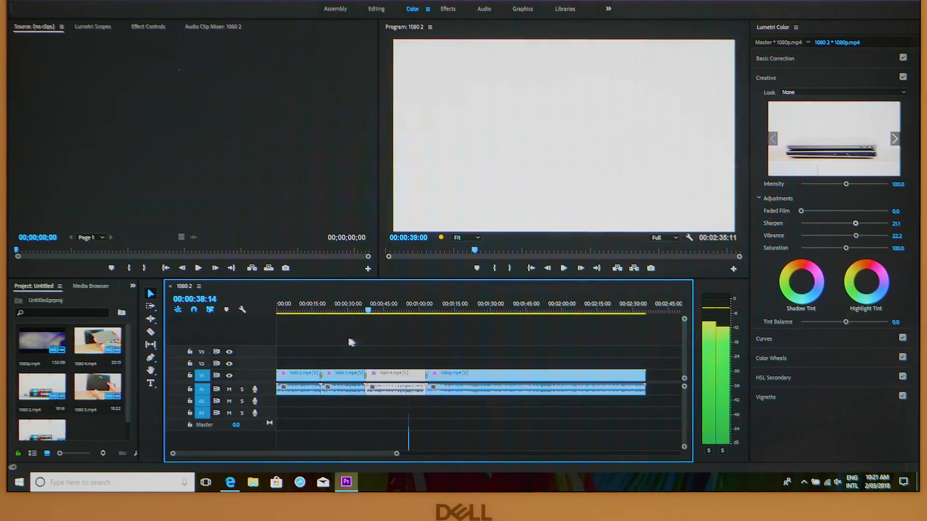
left_click(342, 303)
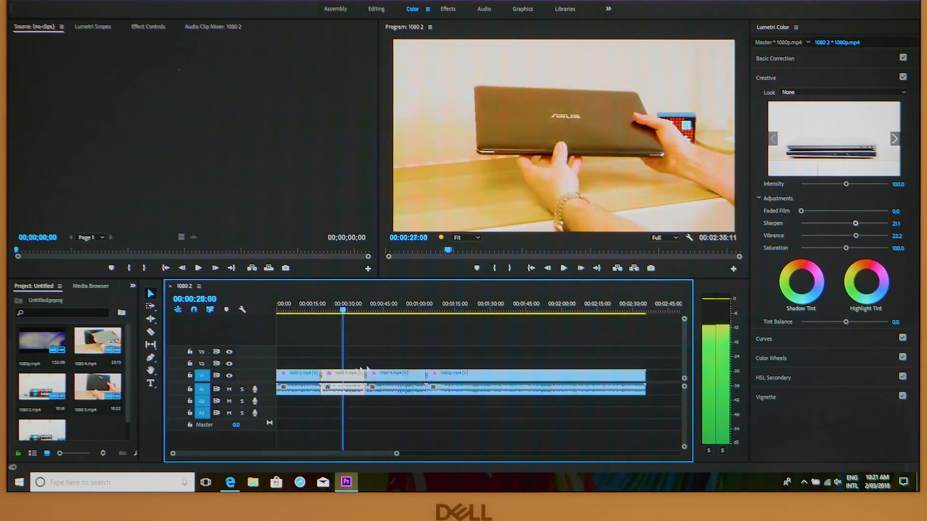